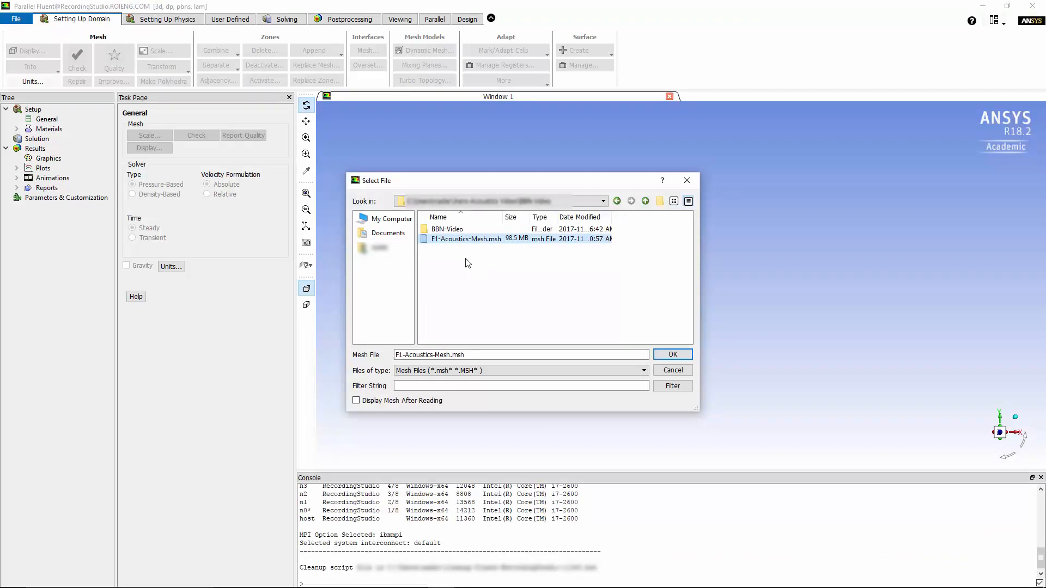
Step: Read in F1-Acoustics-Mesh.msh so the race car mesh displays as a wireframe
click(672, 354)
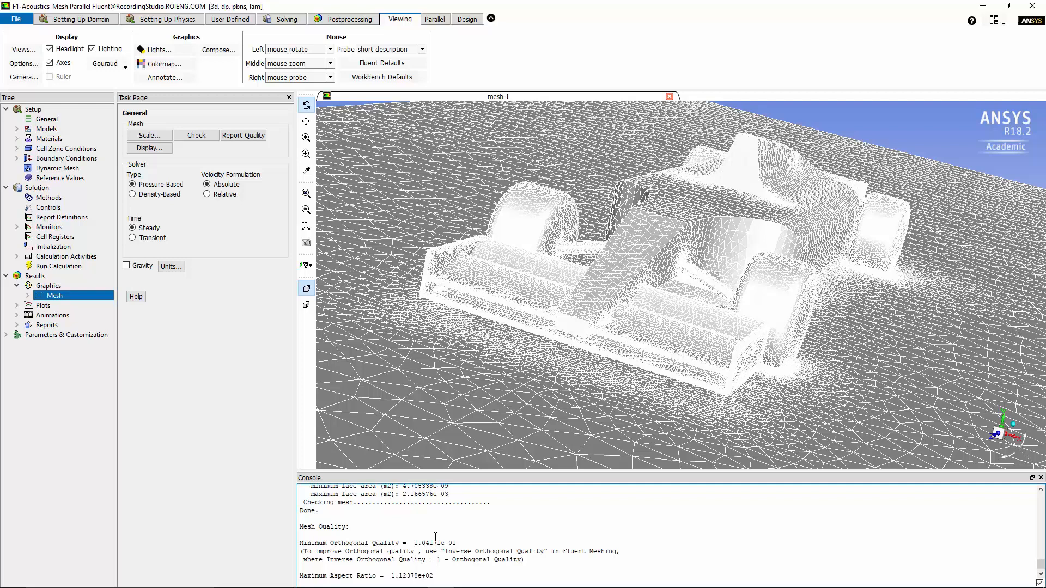
drag(370, 542, 456, 543)
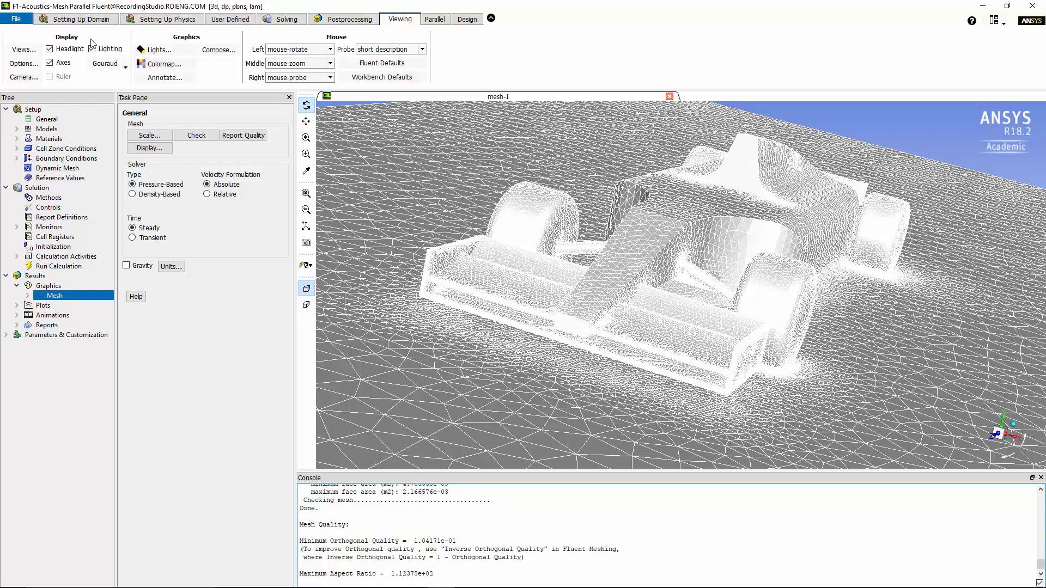
Step: Set the viscous model to realizable k-epsilon with enhanced wall treatment and production limiter on
click(16, 129)
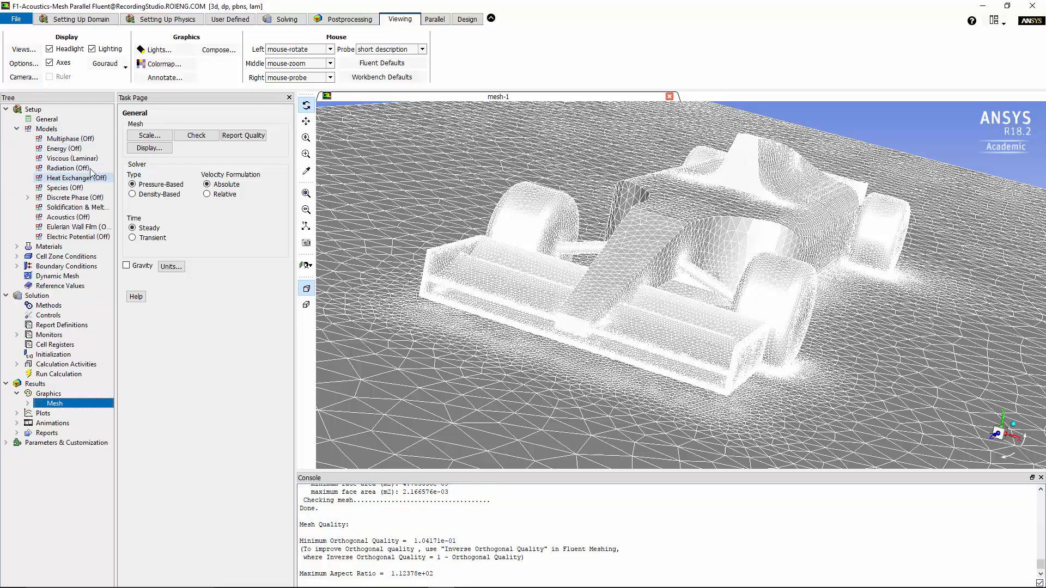
double_click(73, 158)
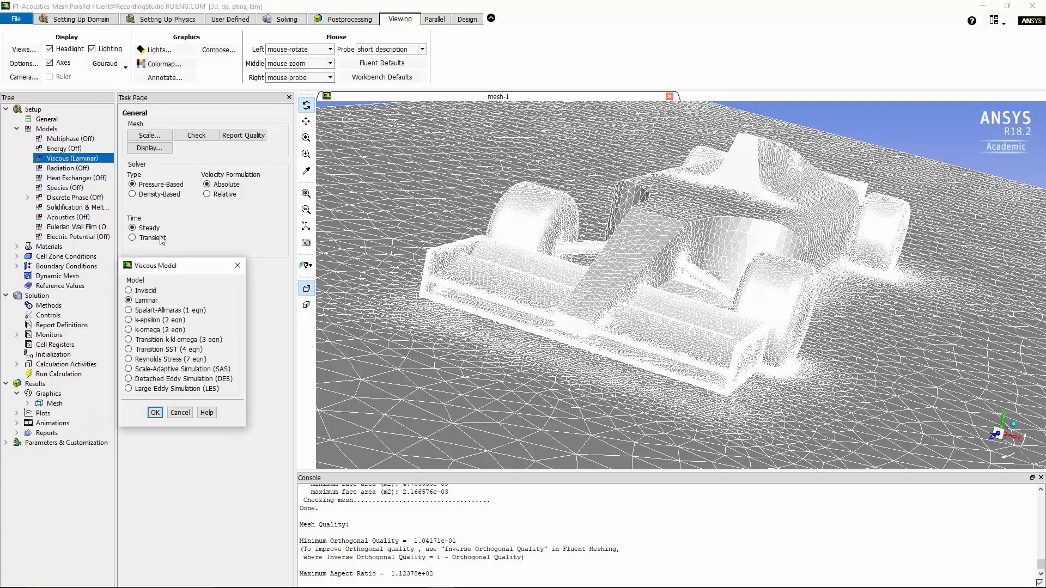
click(128, 320)
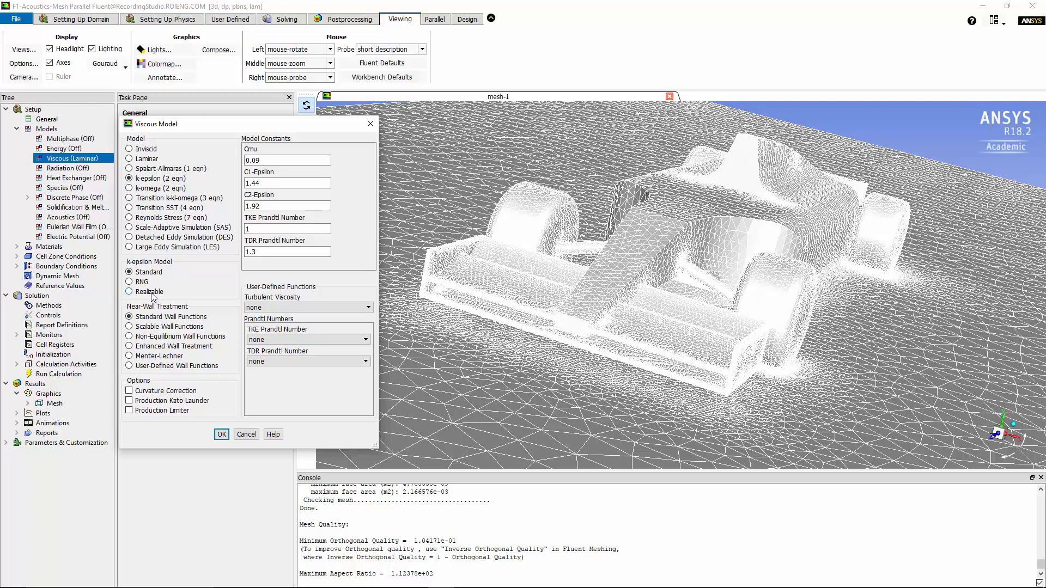
click(129, 292)
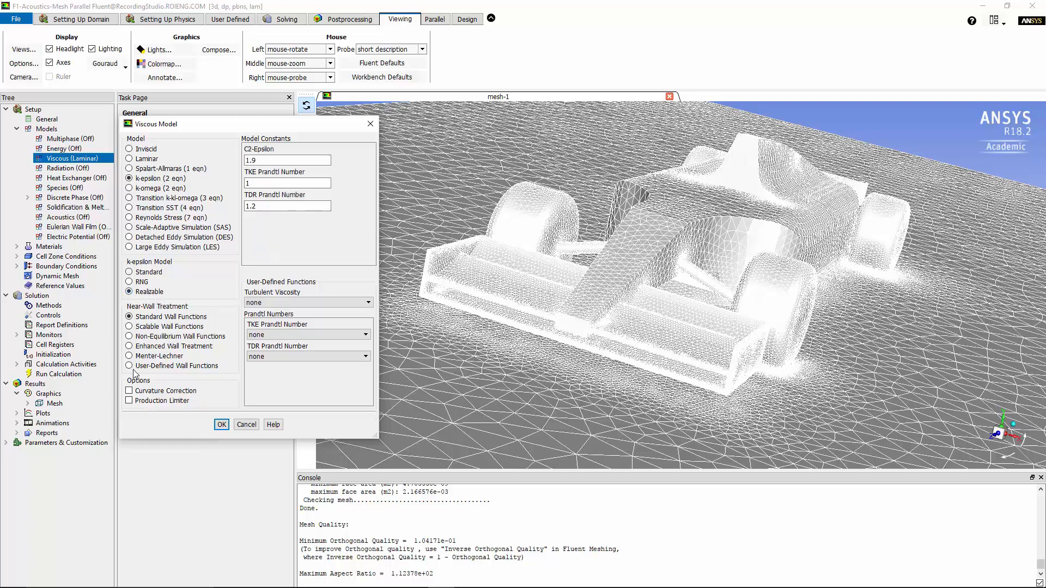
click(129, 347)
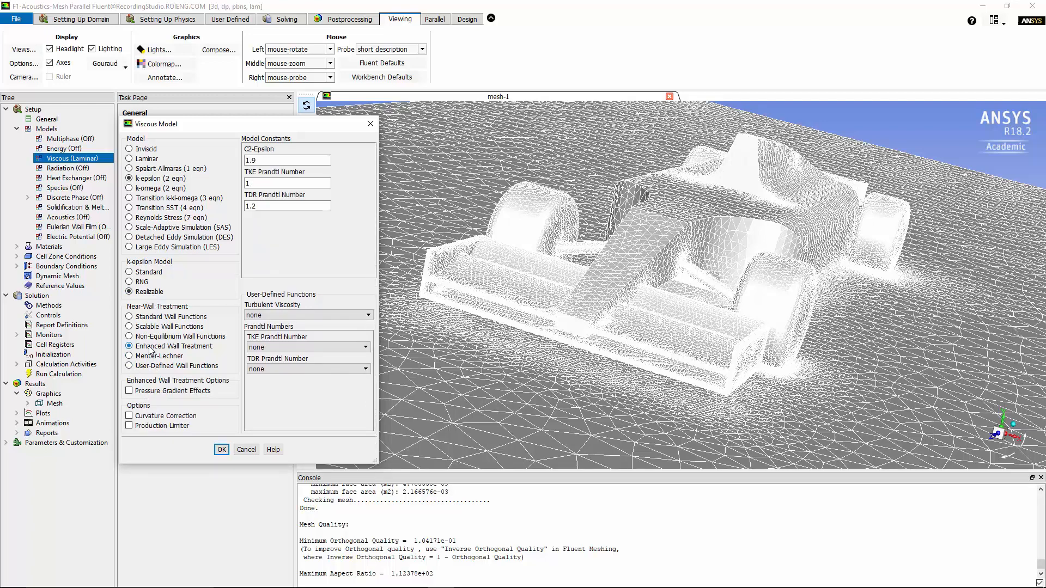
click(128, 426)
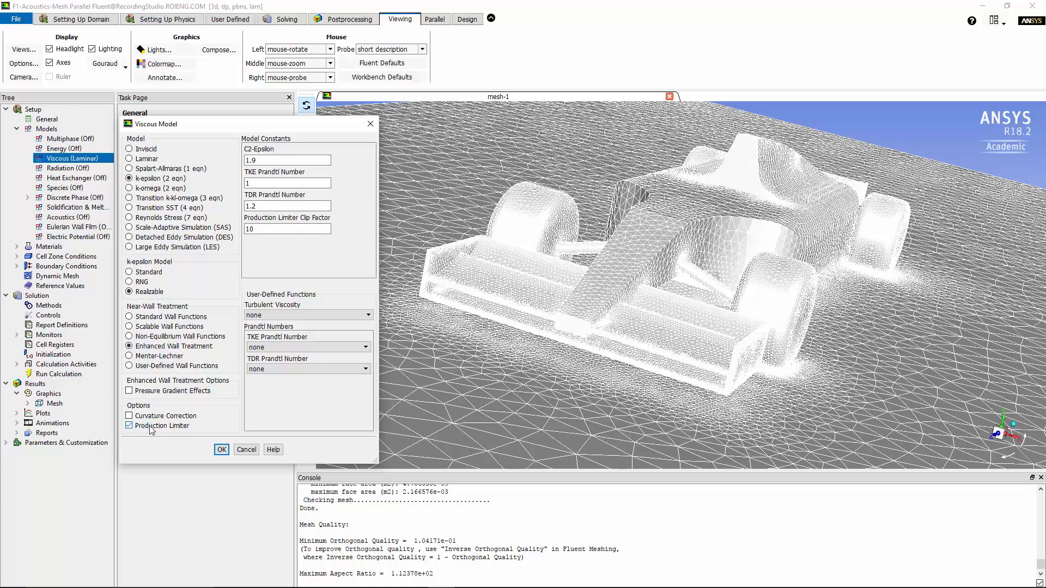
click(128, 426)
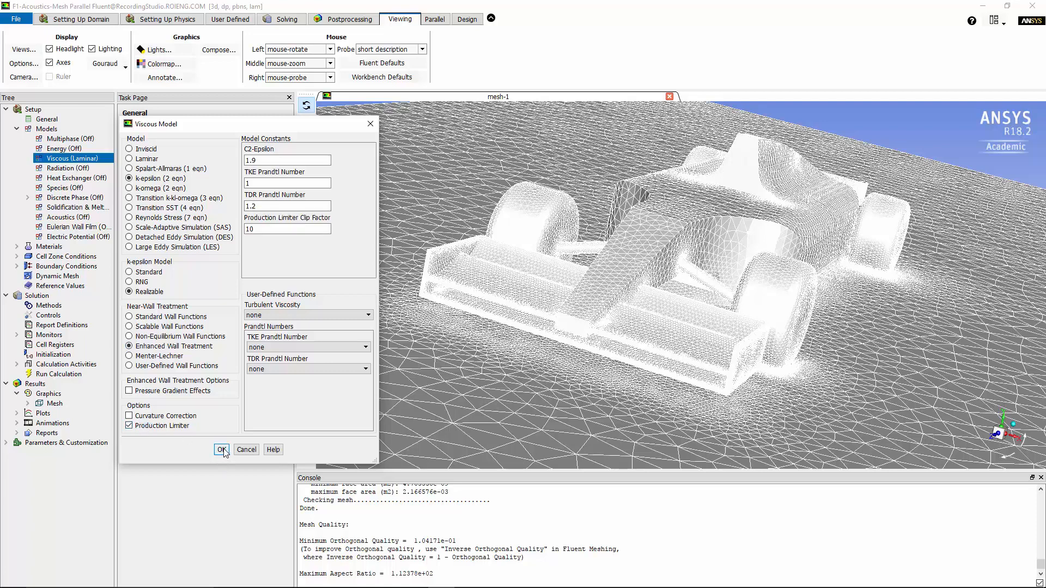
click(221, 449)
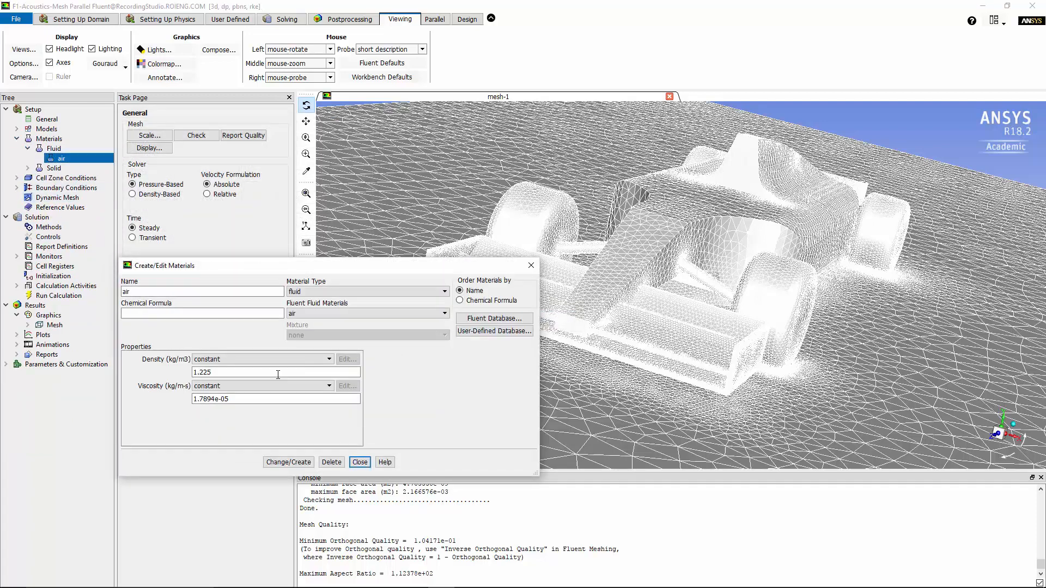
Step: Keep air with constant density 1.225 and confirm the formula1_f1 fluid zone uses air
click(358, 462)
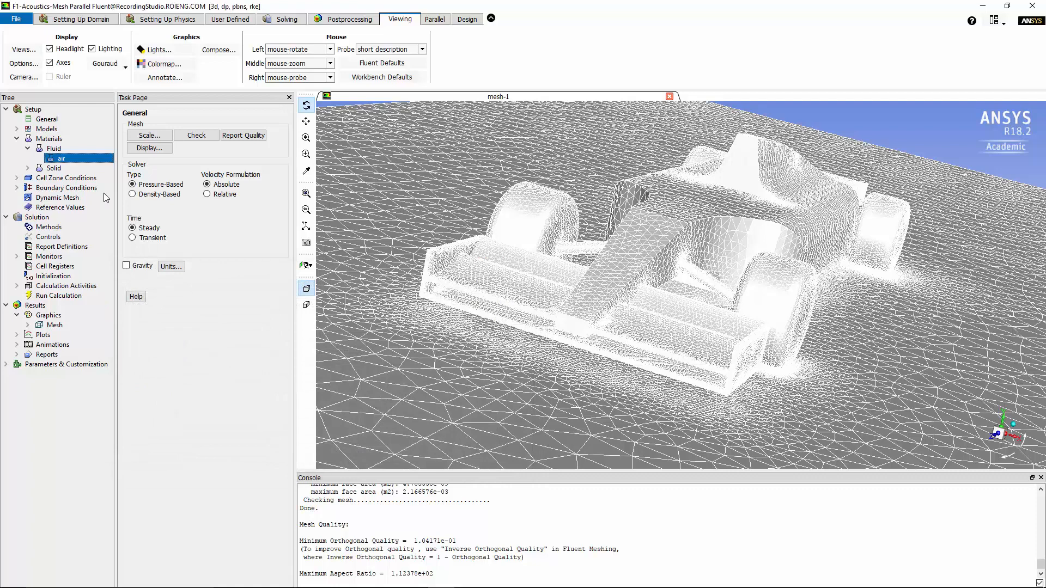
double_click(73, 187)
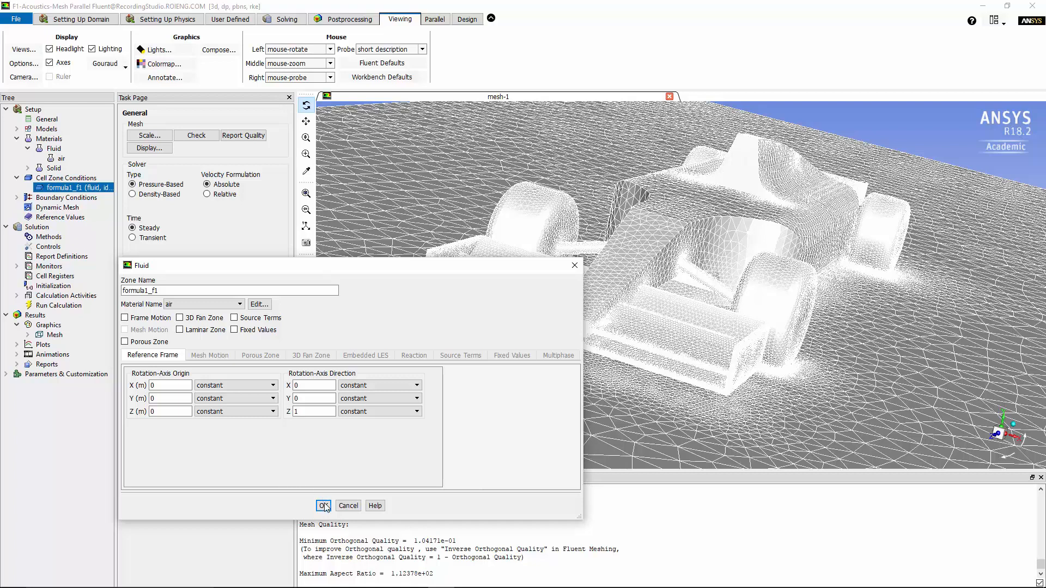
click(322, 506)
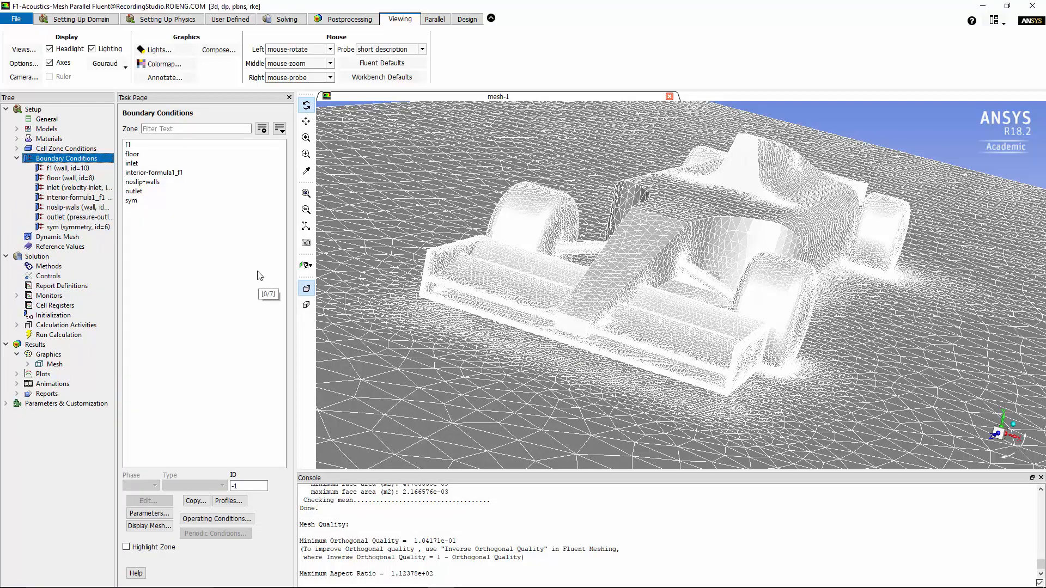
Step: Give the inlet a 10.5 m/s velocity, 1% turbulent intensity and viscosity ratio 1
click(132, 163)
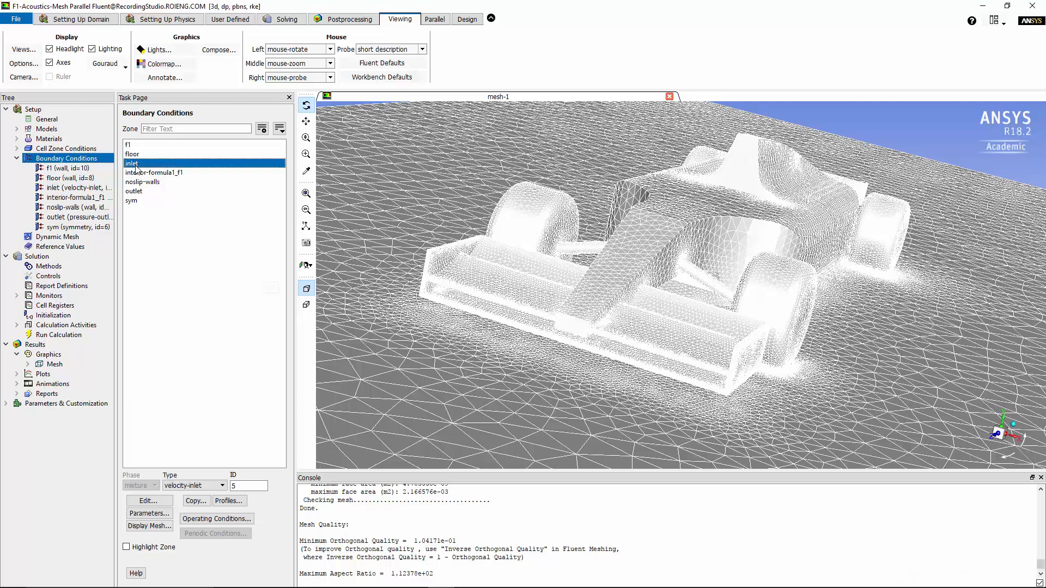
double_click(131, 163)
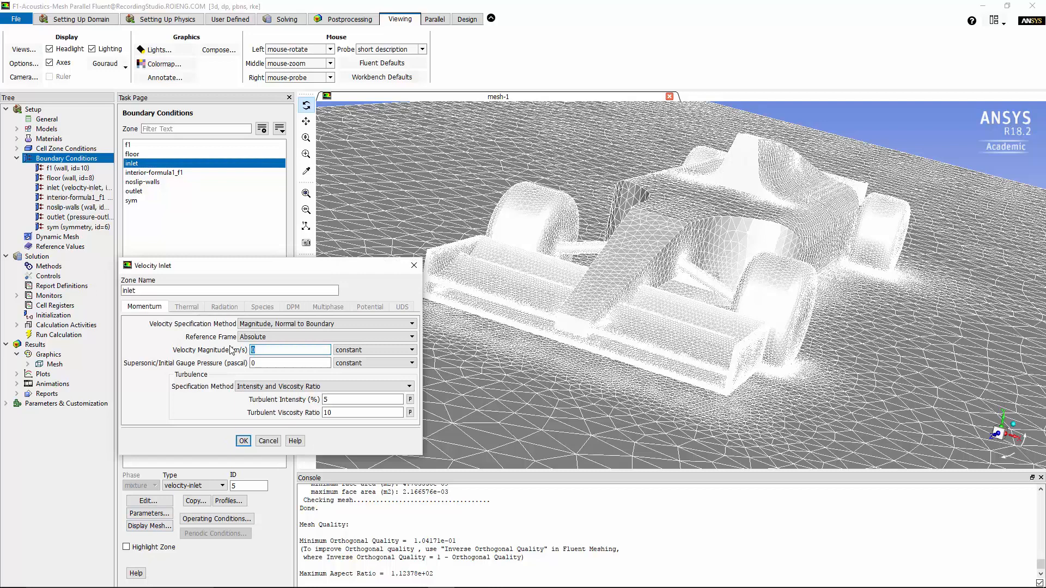
text(10.5)
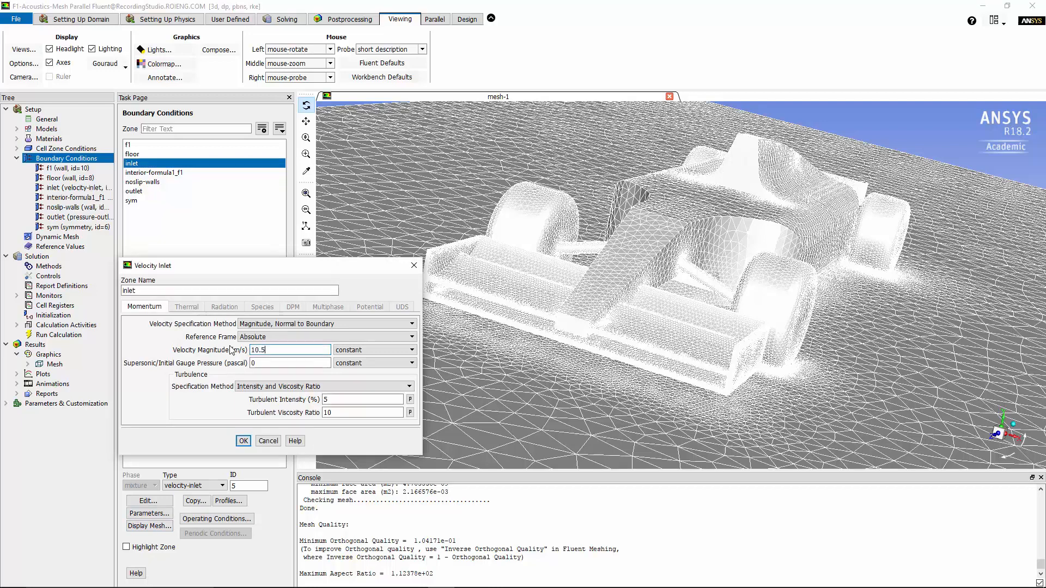
click(364, 399)
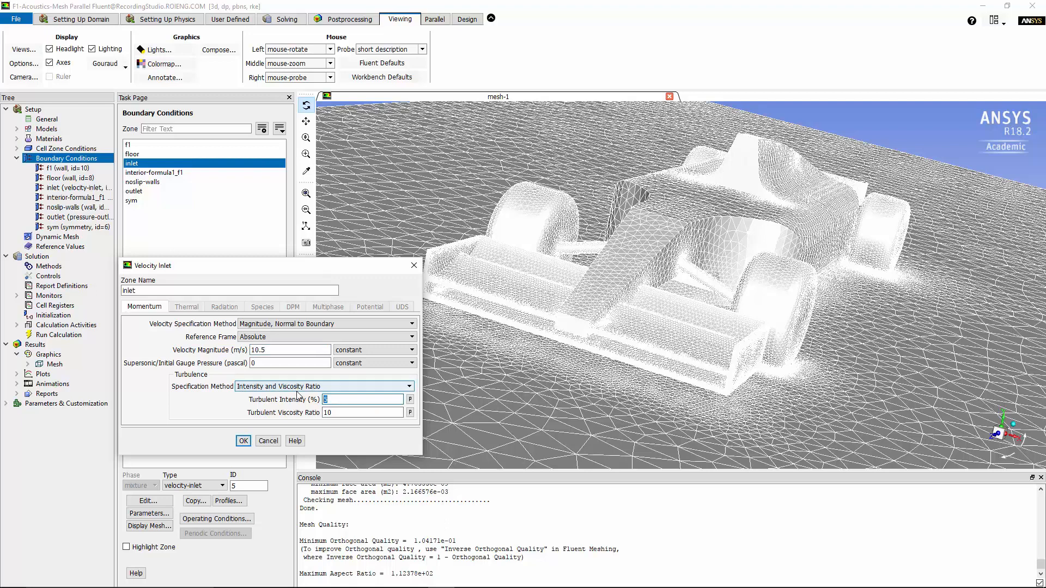
text(1)
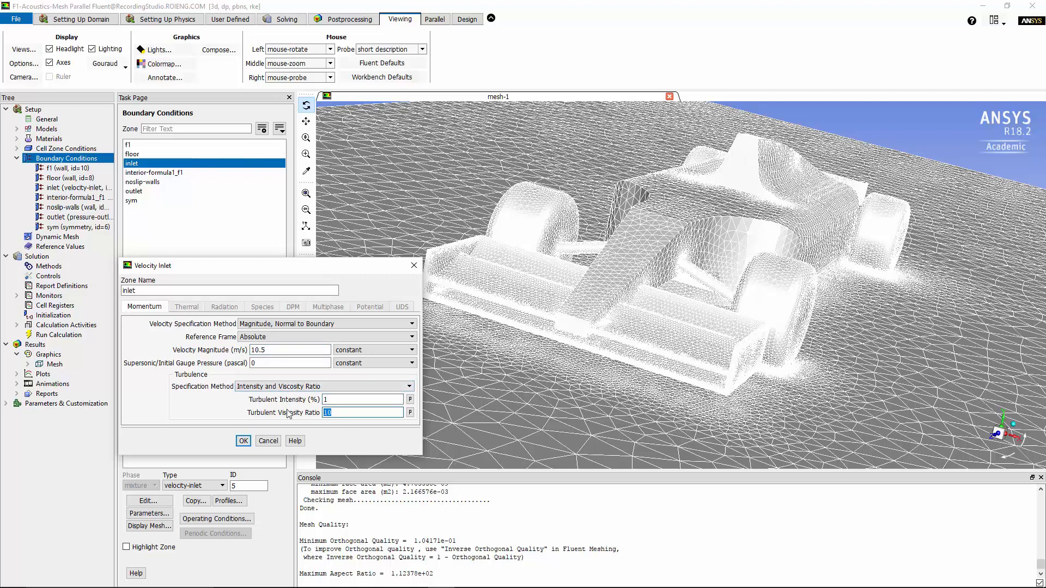
text(1)
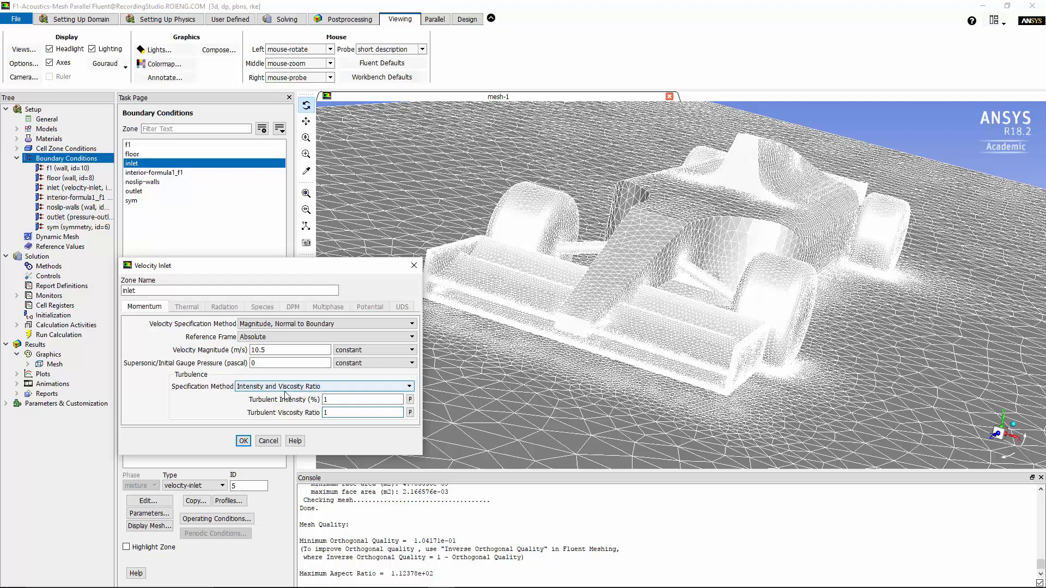
click(243, 440)
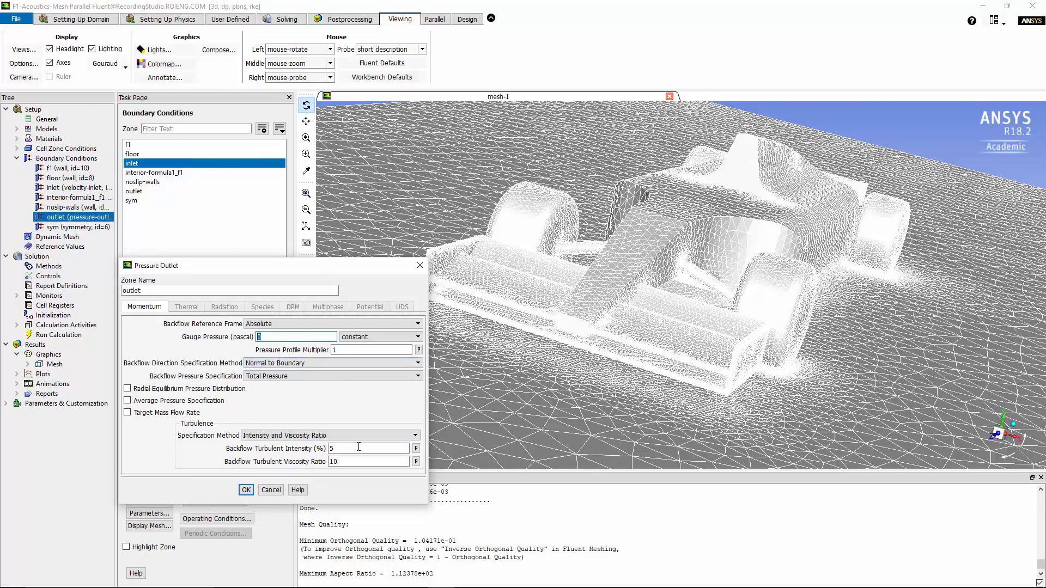
mouse_move(311, 458)
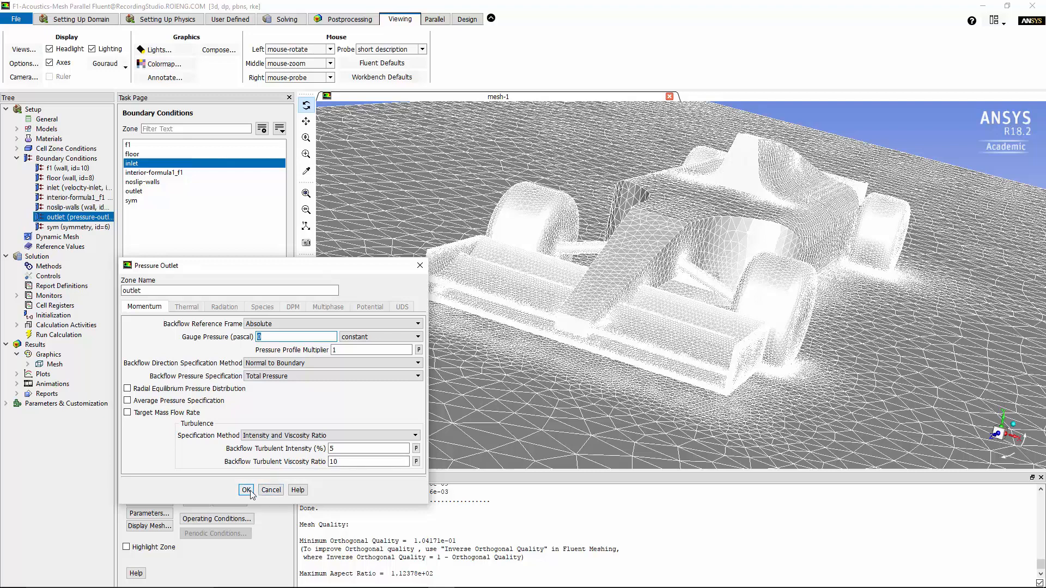
Step: Accept the outlet at 0 Pa gauge with 5% backflow intensity and viscosity ratio 10
click(248, 489)
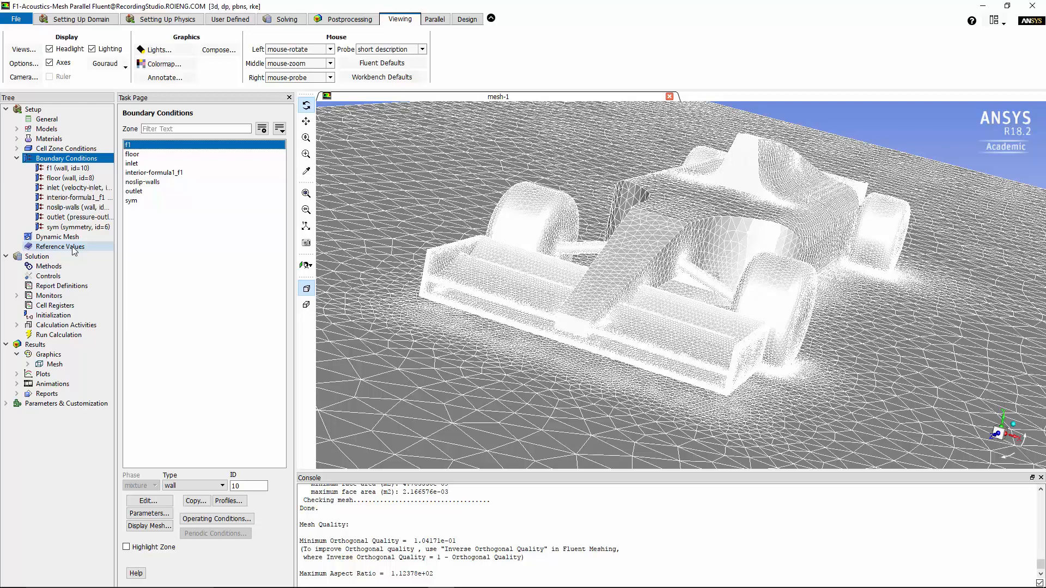
Step: Review reference values of 10.5 m/s velocity, 1.225 kg/m3 density and 0.1166 m length, then show solution methods
click(60, 246)
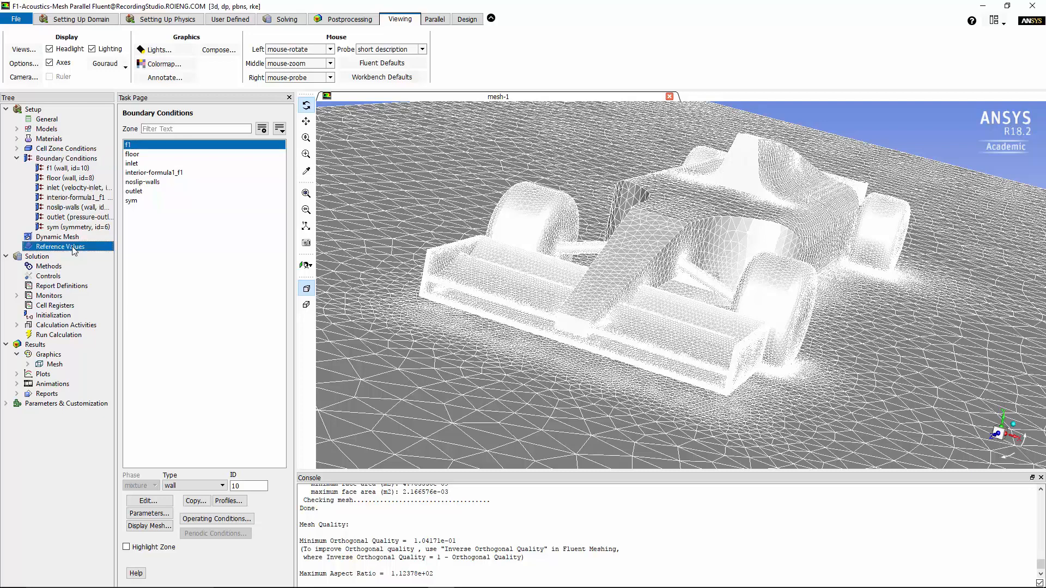
click(60, 246)
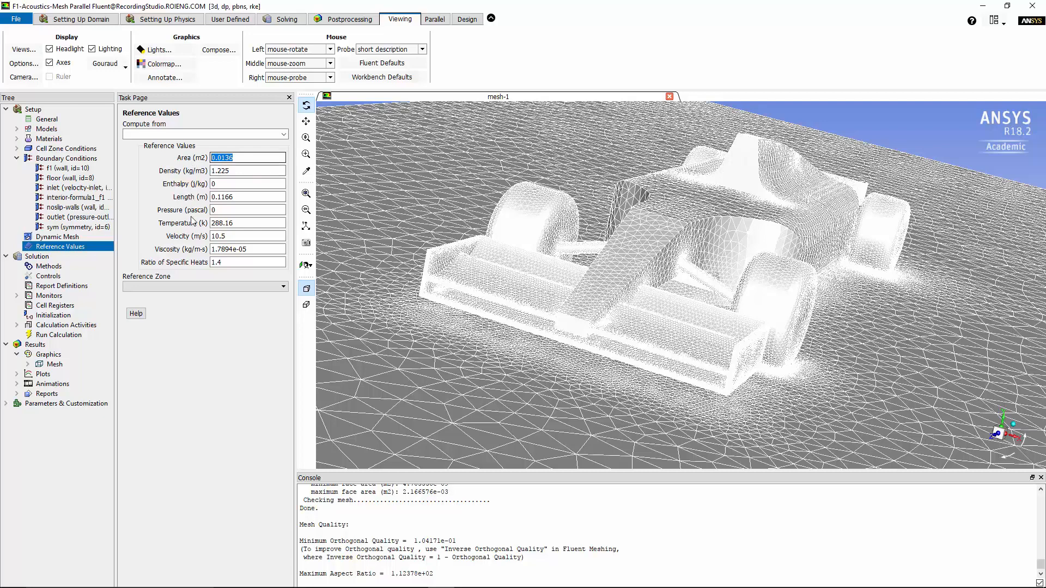
mouse_move(192, 244)
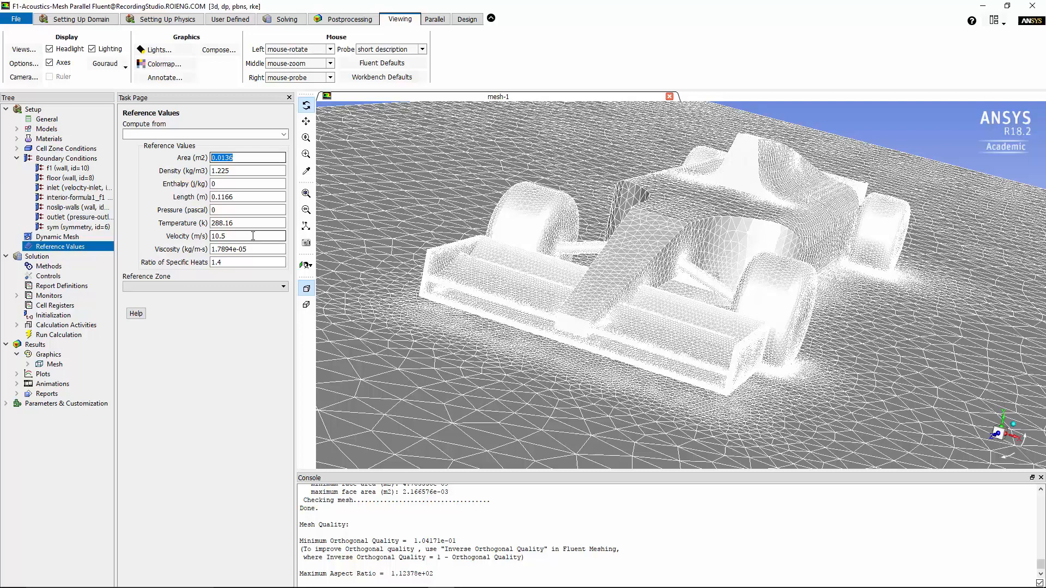
click(47, 265)
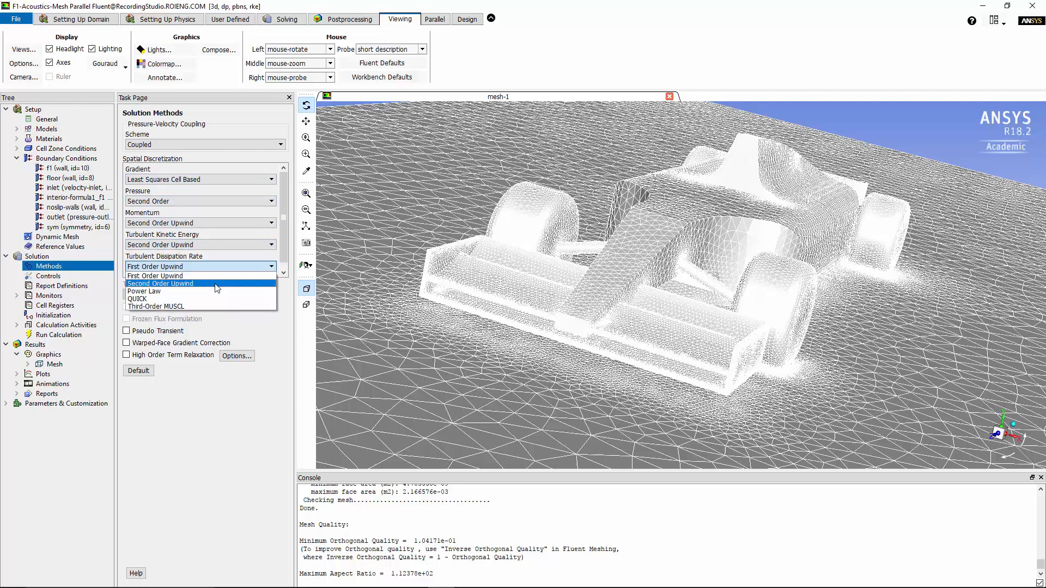
Step: Make turbulent dissipation second order and enable pseudo transient, warped-face correction and high-order relaxation
click(160, 283)
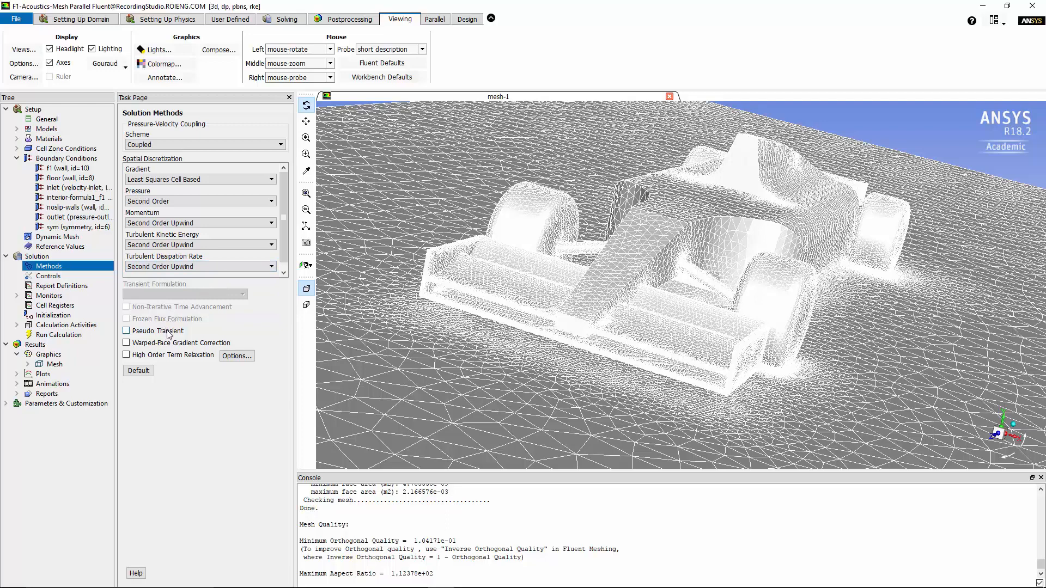
click(126, 331)
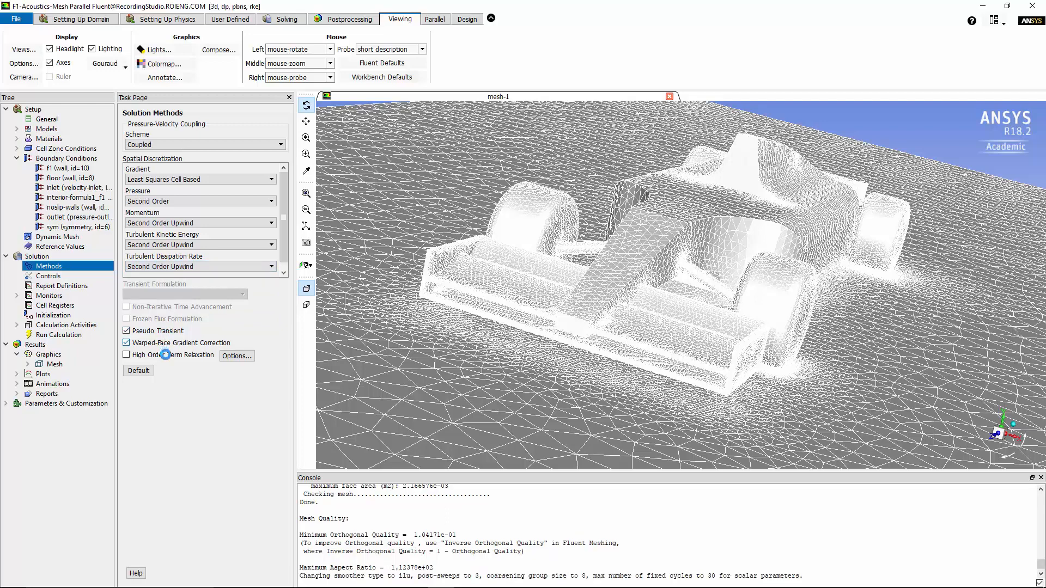
click(126, 355)
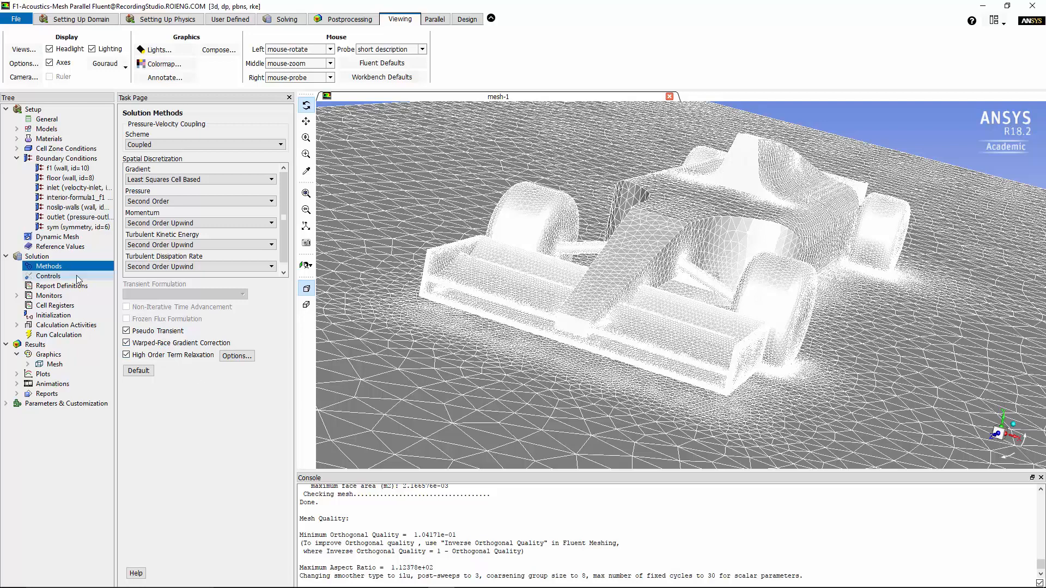
click(47, 276)
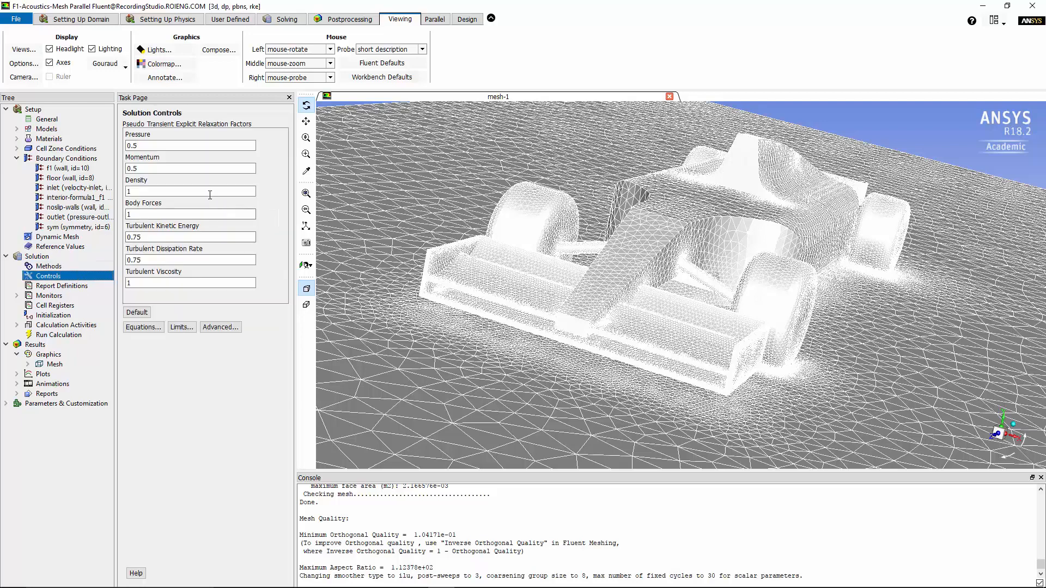
Step: Lower the pseudo-transient density relaxation factor from 1 to 0.5
click(189, 192)
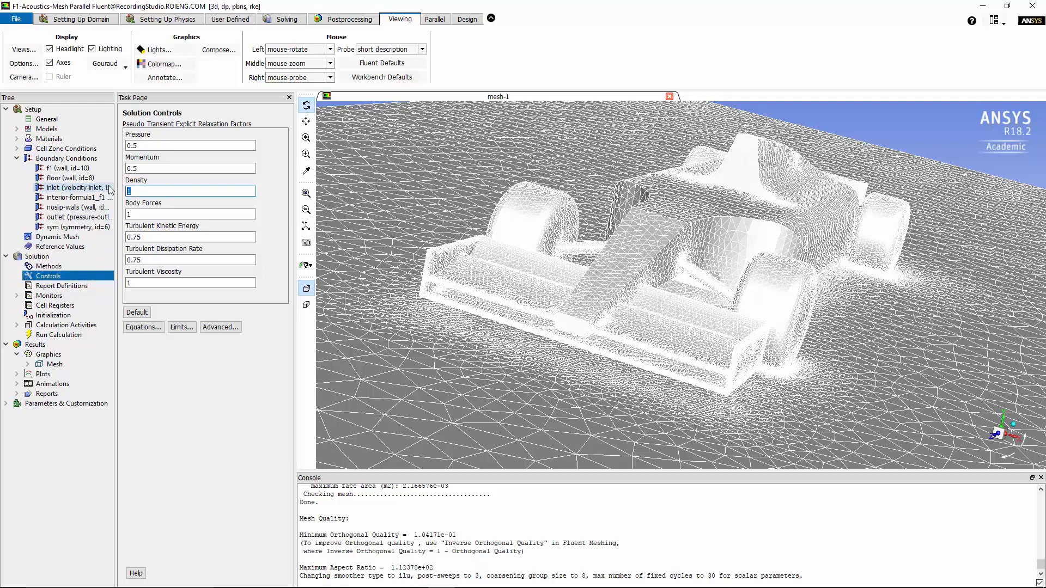
text(0.5)
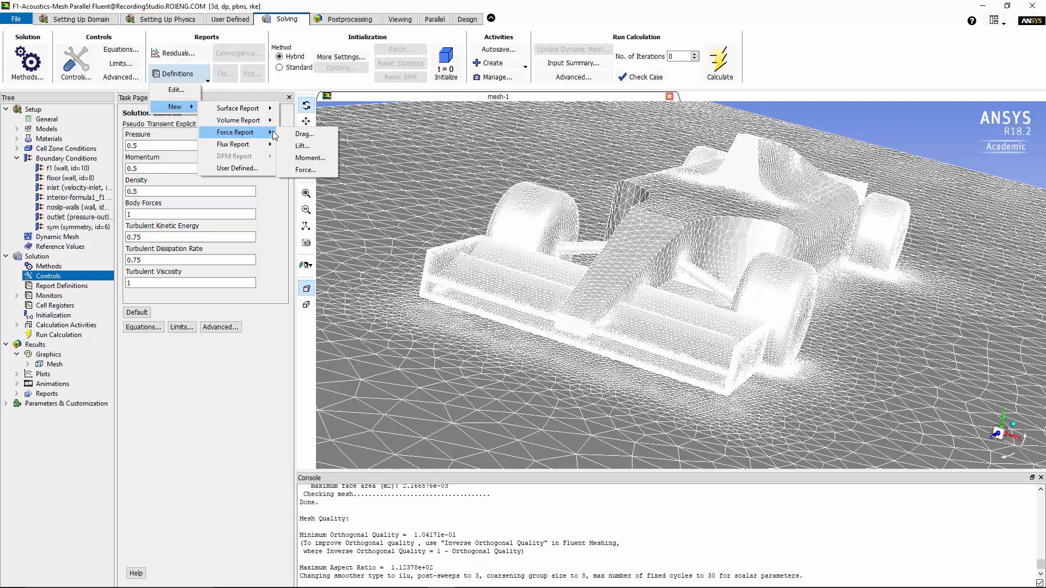
mouse_move(21, 299)
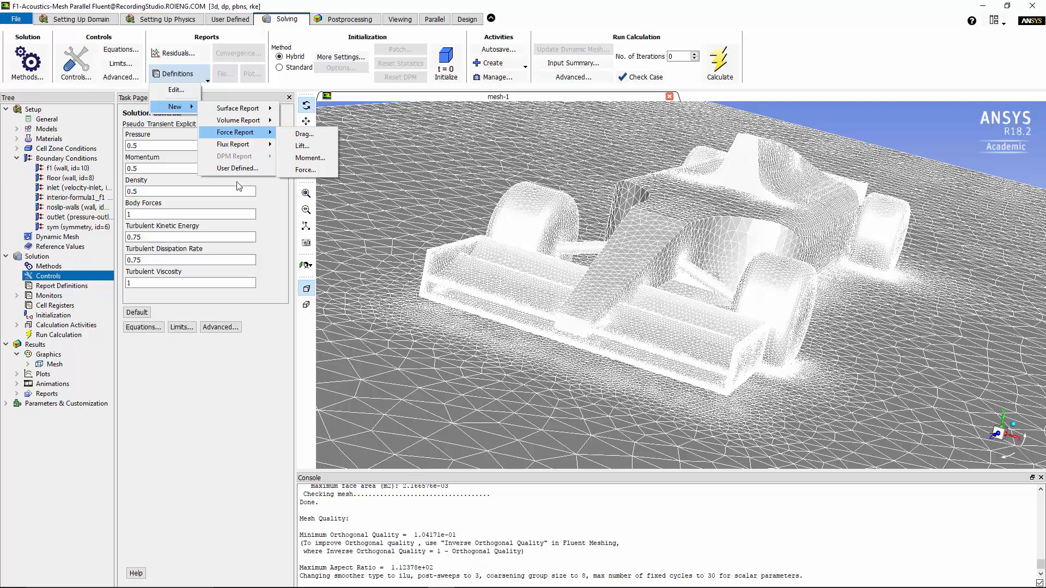
Step: Create a lift force report named lift that plots and prints to the console each iteration
click(301, 145)
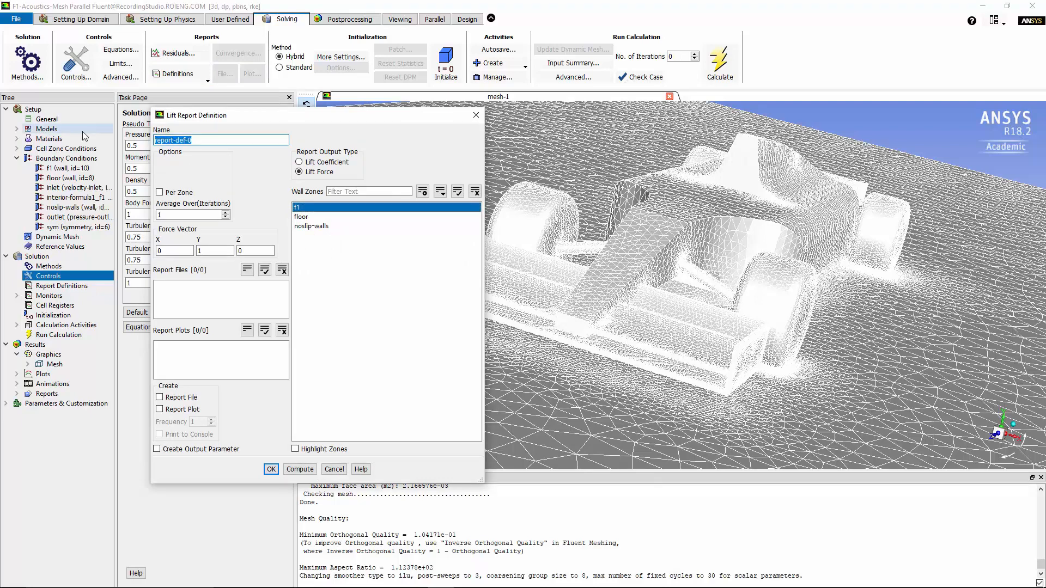
text(lift)
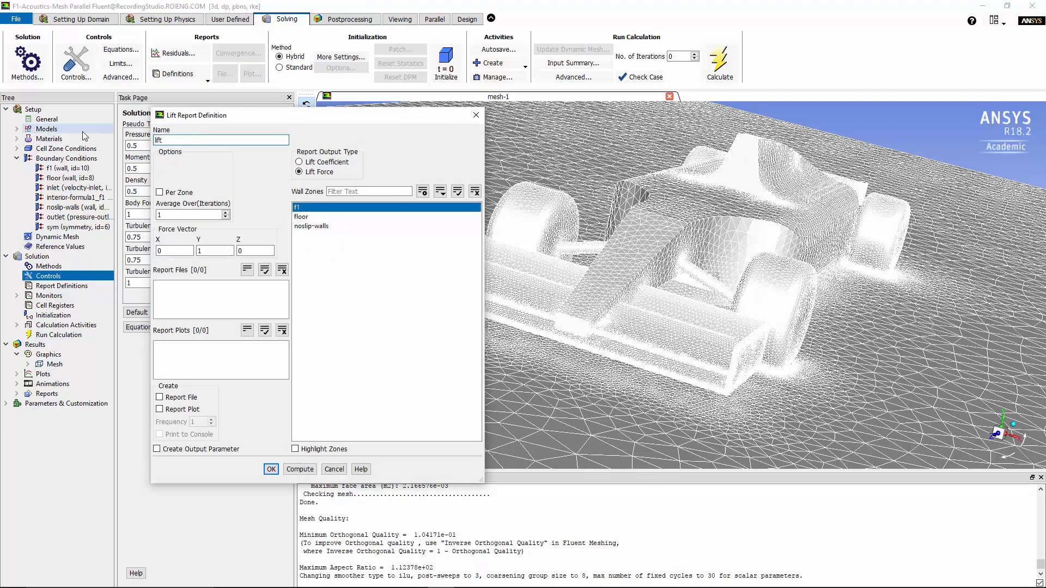
click(159, 408)
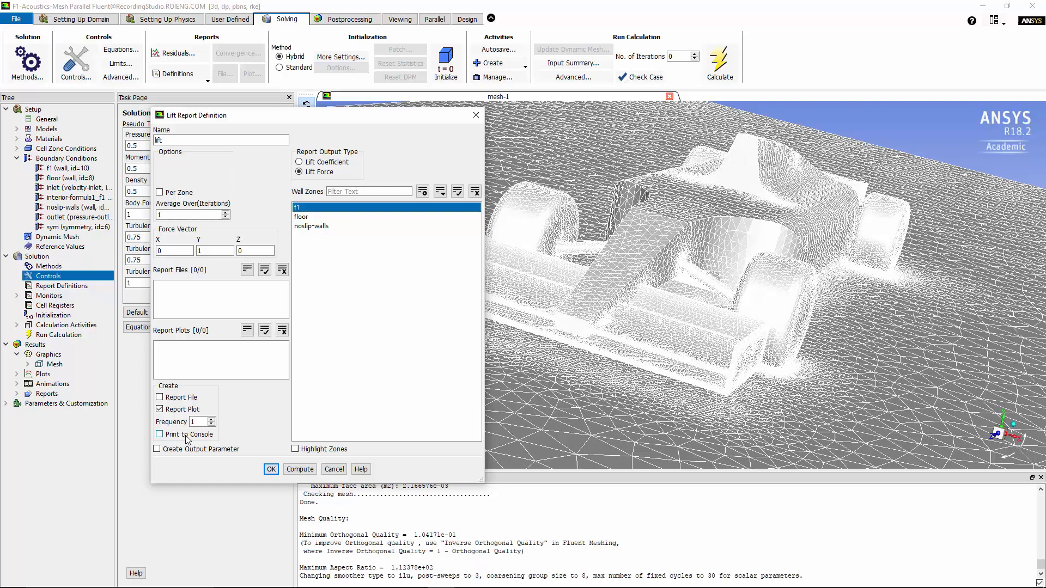
mouse_move(190, 440)
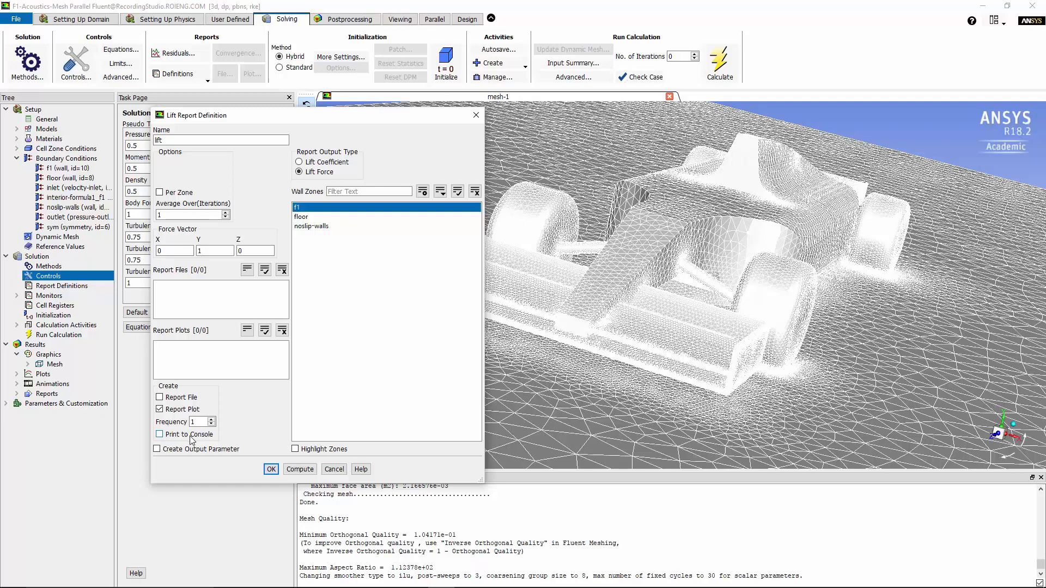
click(159, 433)
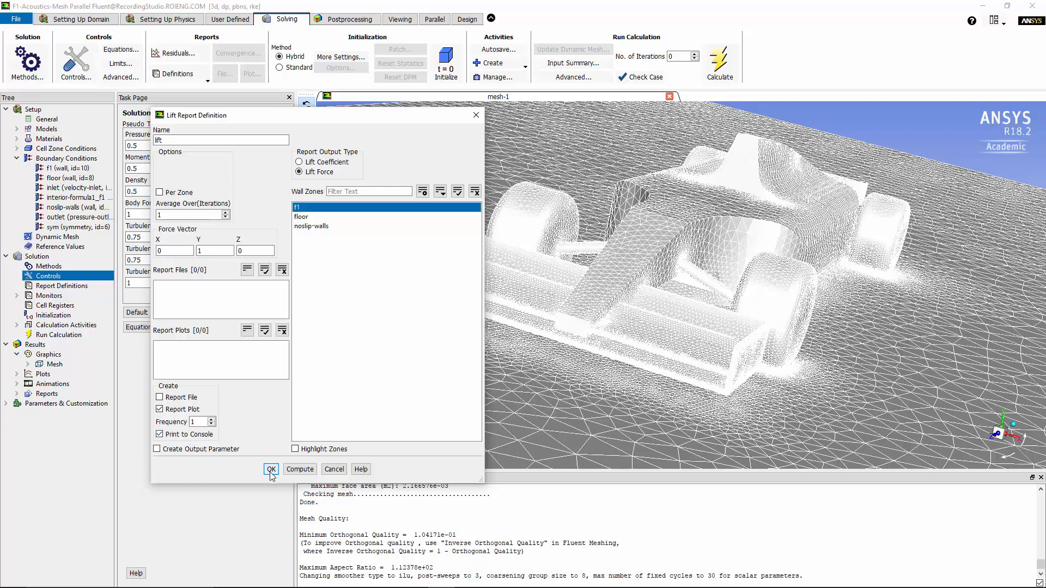
click(271, 468)
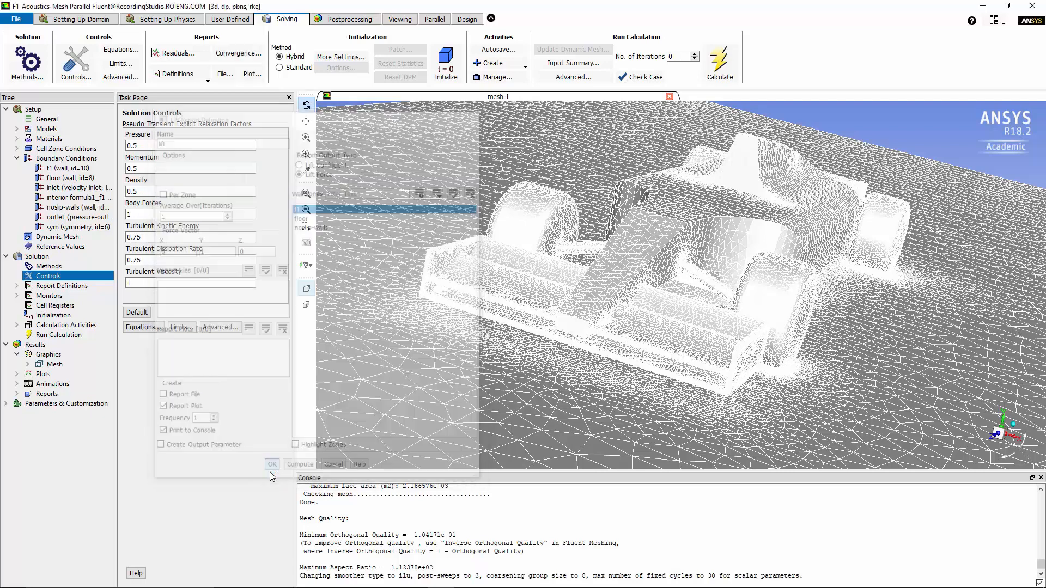
click(272, 464)
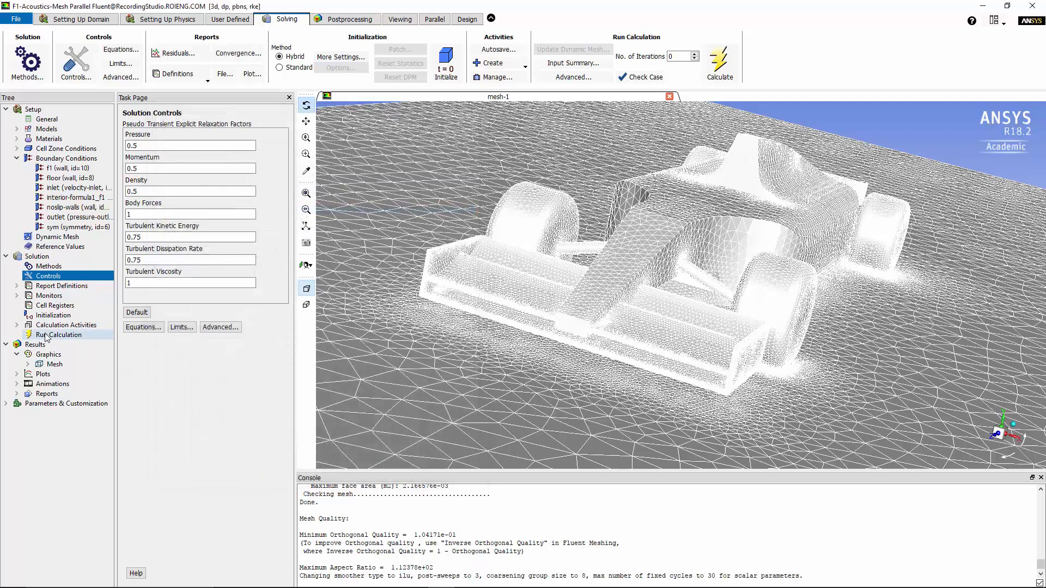
Step: Set a user-specified length scale of 0.5 m and 1000 iterations, then start the calculation
click(59, 334)
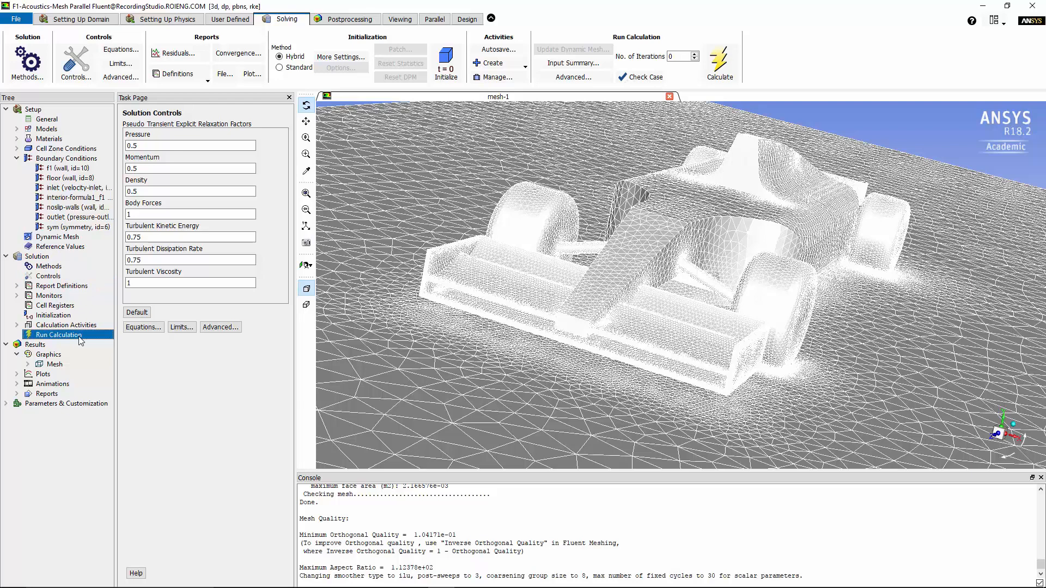
click(59, 334)
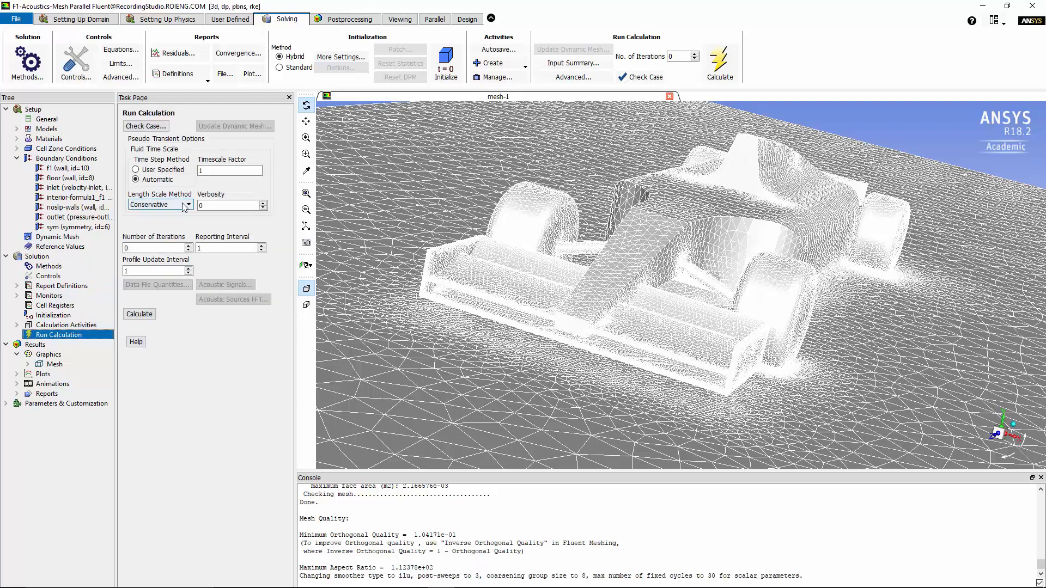
click(187, 205)
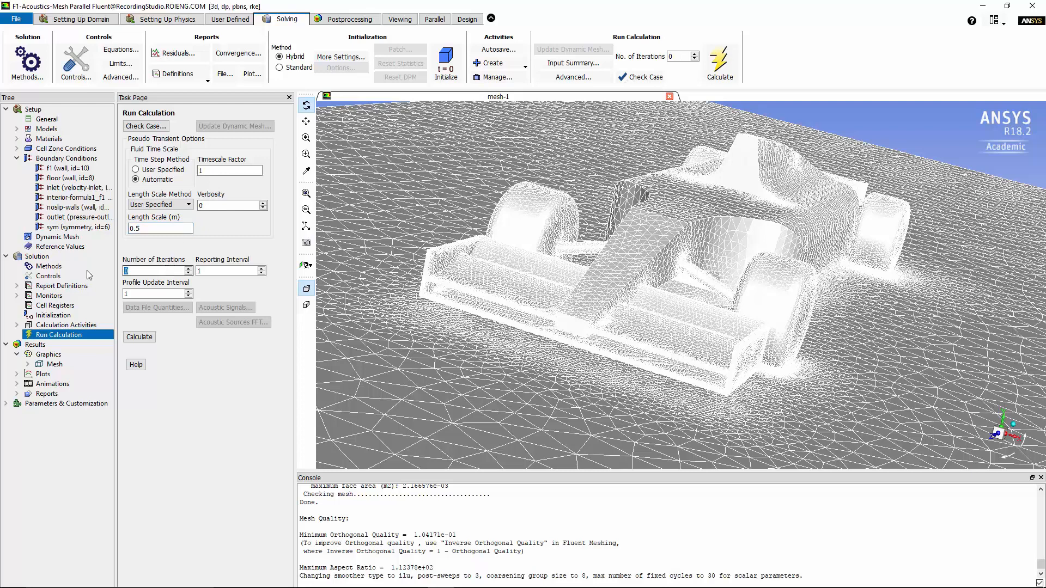
text(1000)
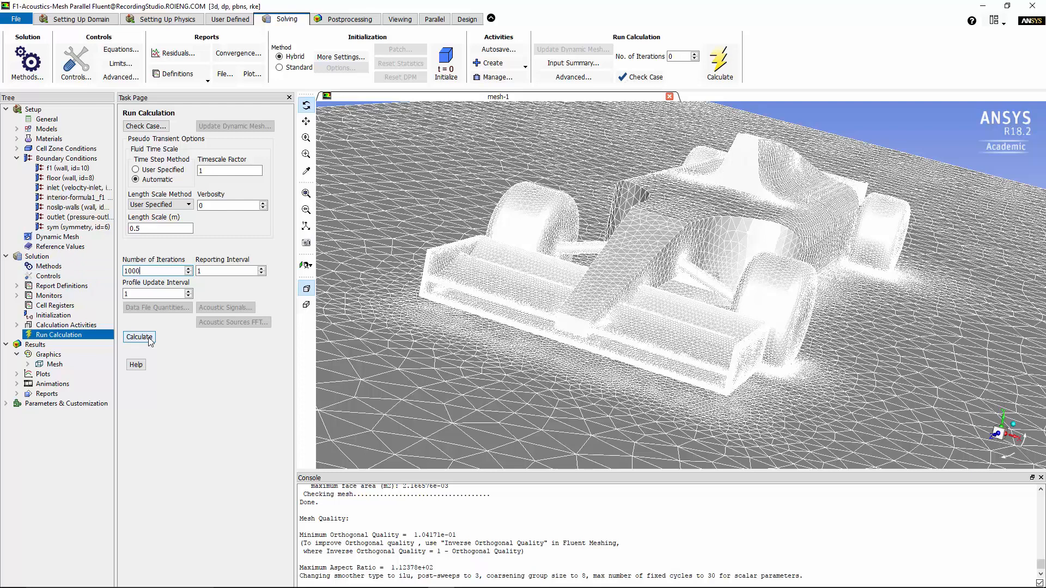
click(54, 315)
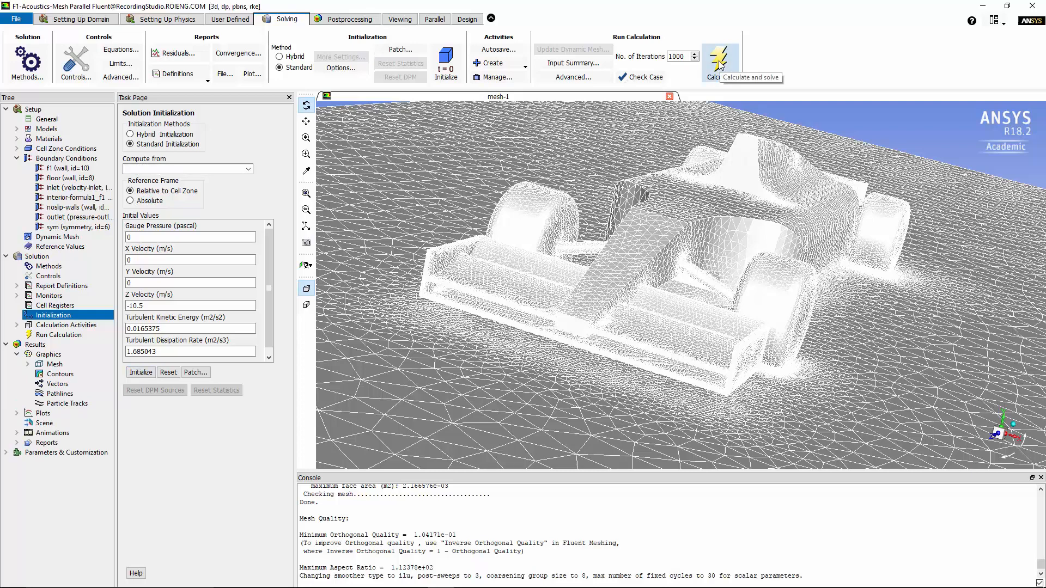
Step: Run the flow calculation until it converges at iteration 266 with lift near -0.0766
click(718, 58)
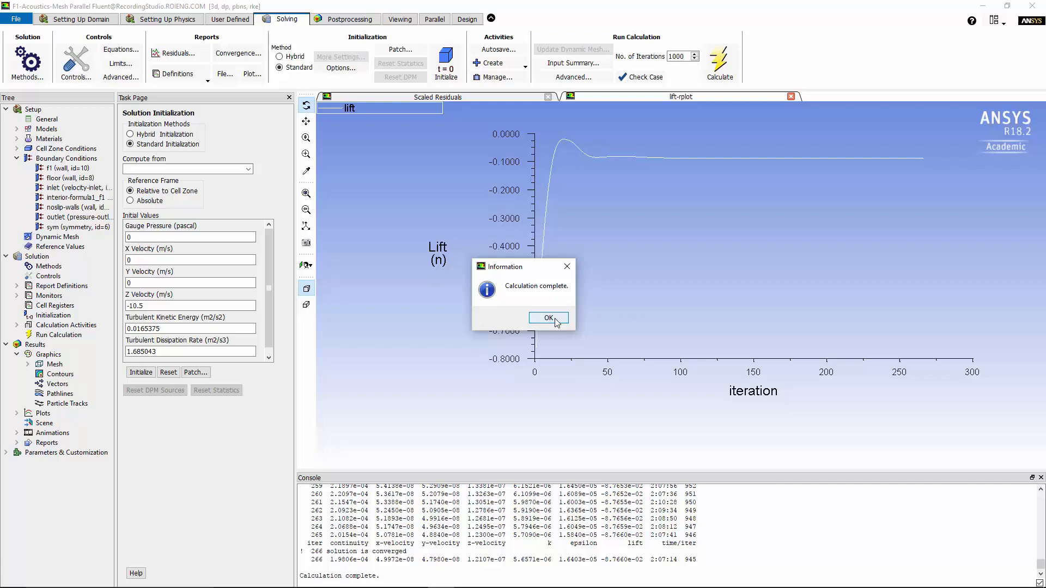
Step: Acknowledge the completion notice, review the scaled residuals, and return to the lift history plot
click(547, 317)
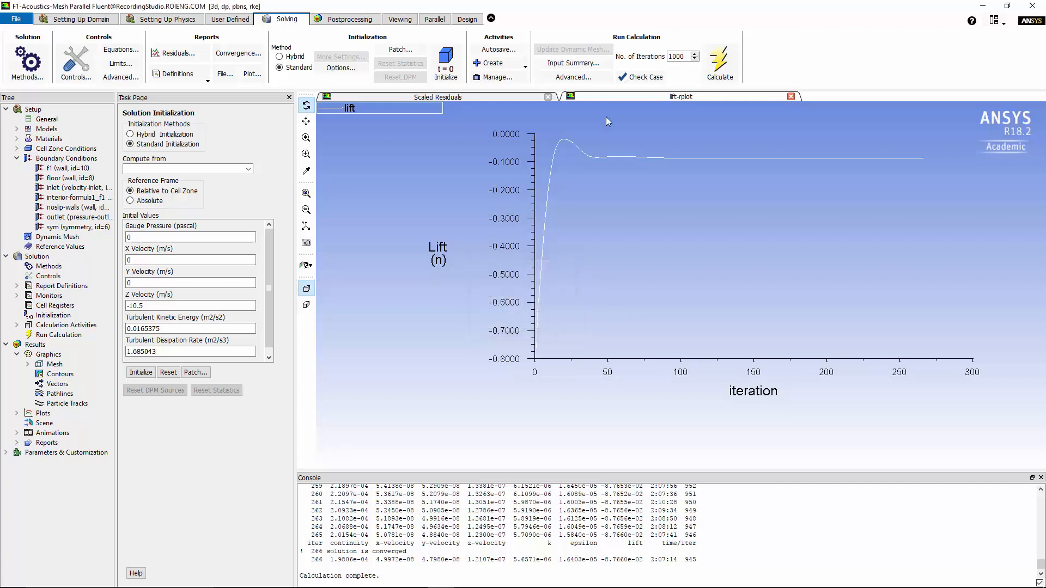
click(438, 97)
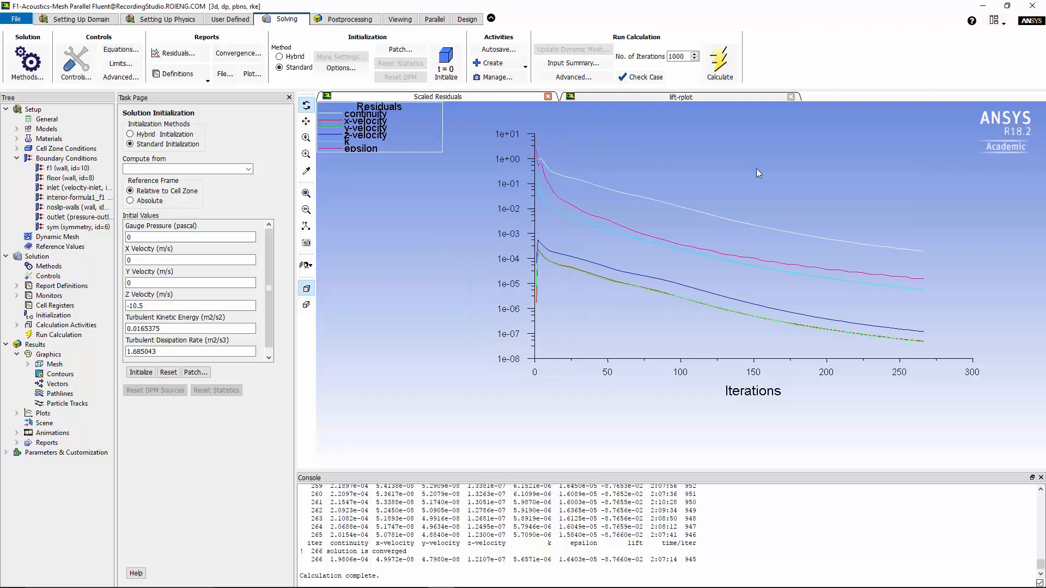
click(680, 97)
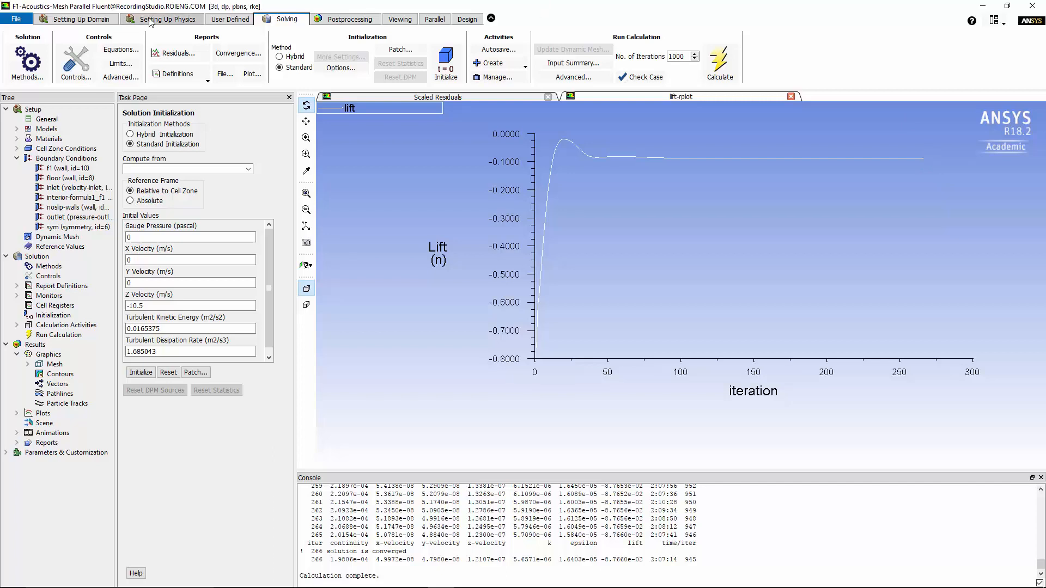
Step: Enable the Broadband Noise Sources acoustics model with default 1.225 kg/m3 density and 340 m/s sound speed
click(162, 19)
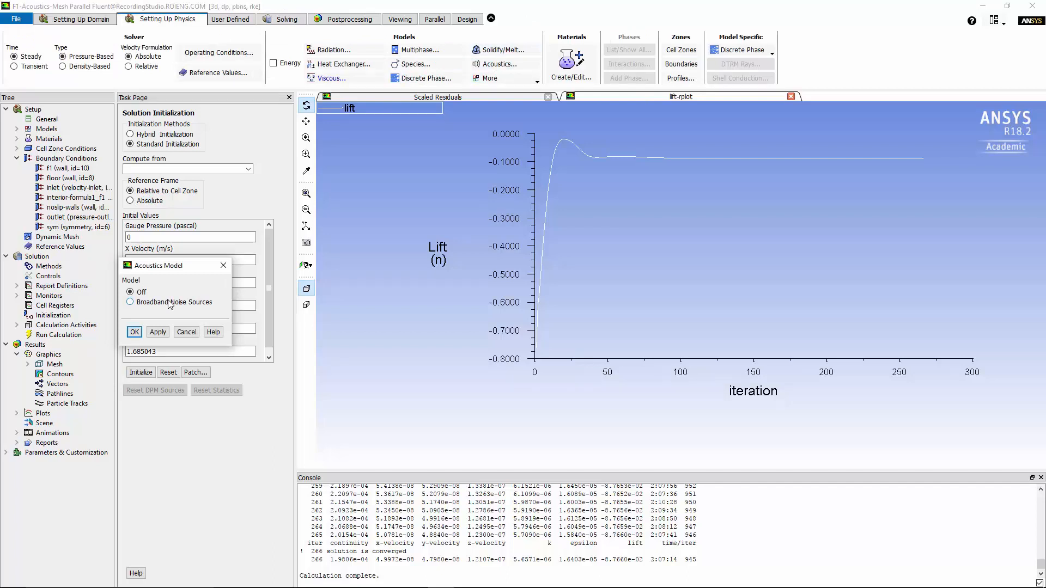
click(131, 301)
text(1e-8)
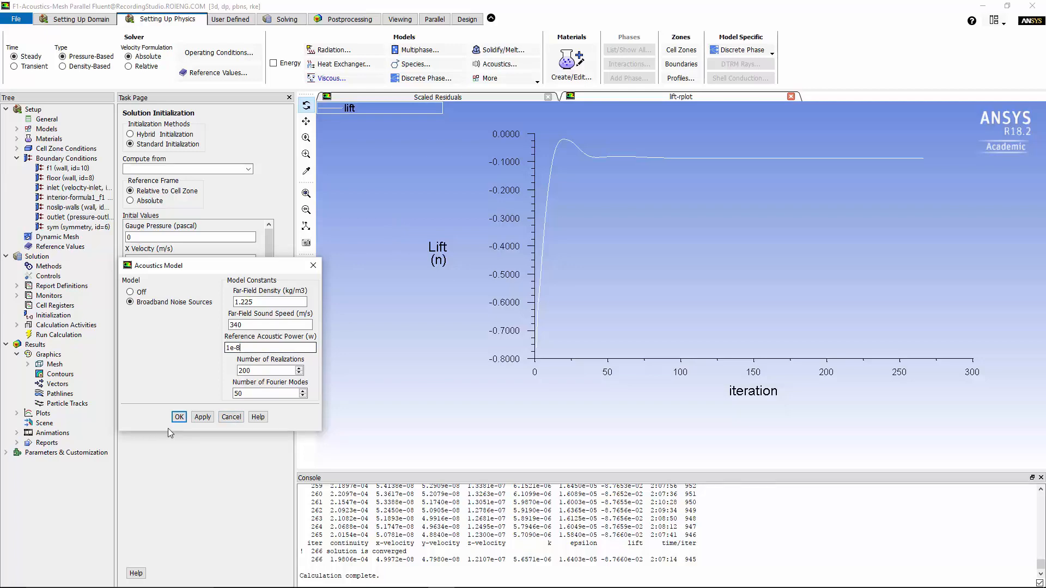
click(178, 417)
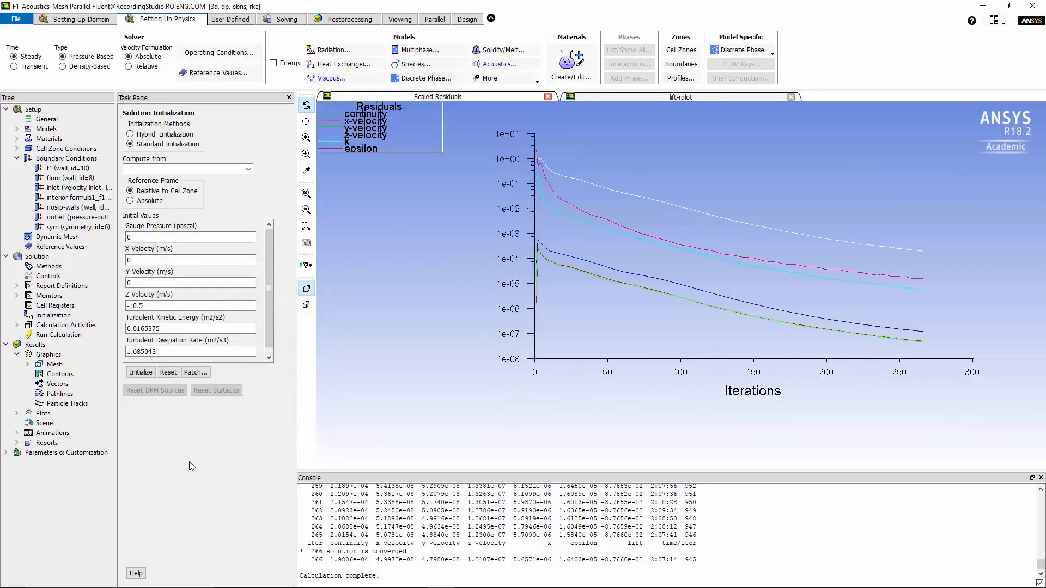